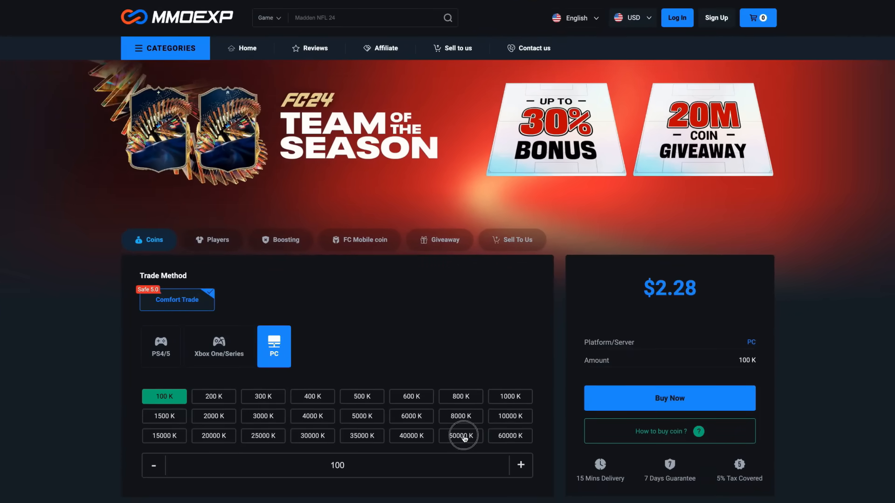
- Open the creator's apology post and scroll through its full text
left_click(669, 397)
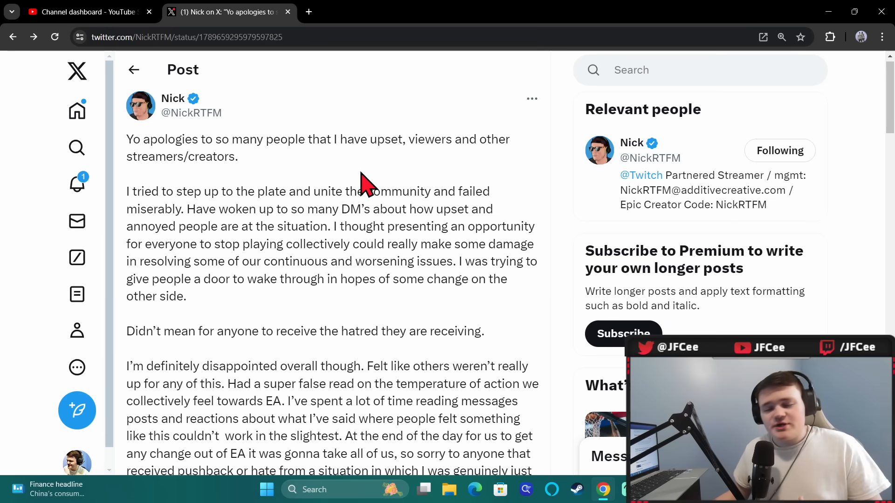
scroll("down", 3)
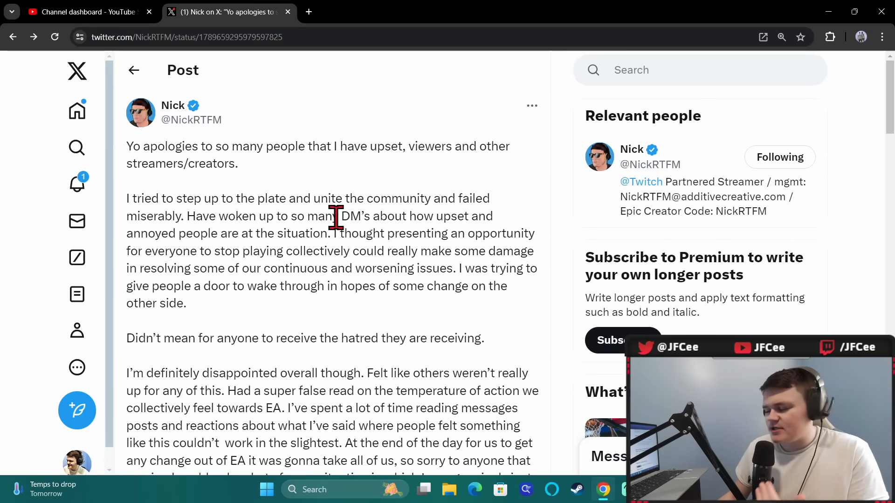
mouse_move(184, 158)
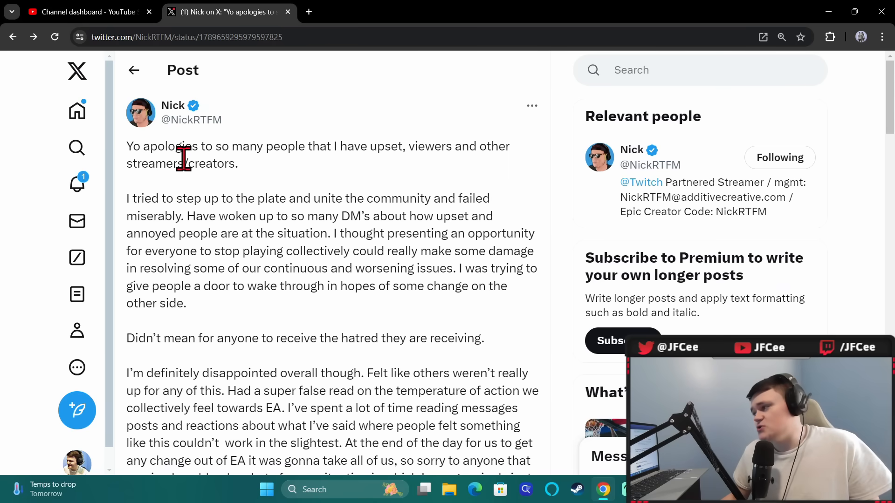
mouse_move(342, 175)
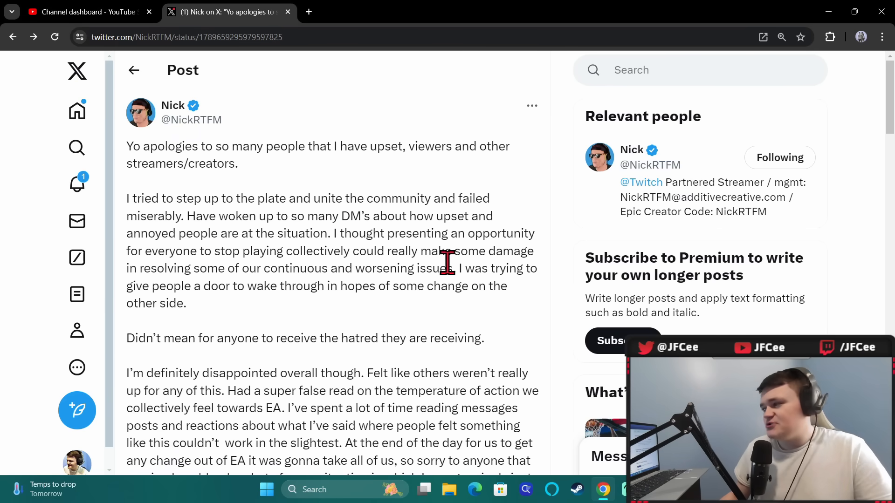
mouse_move(305, 268)
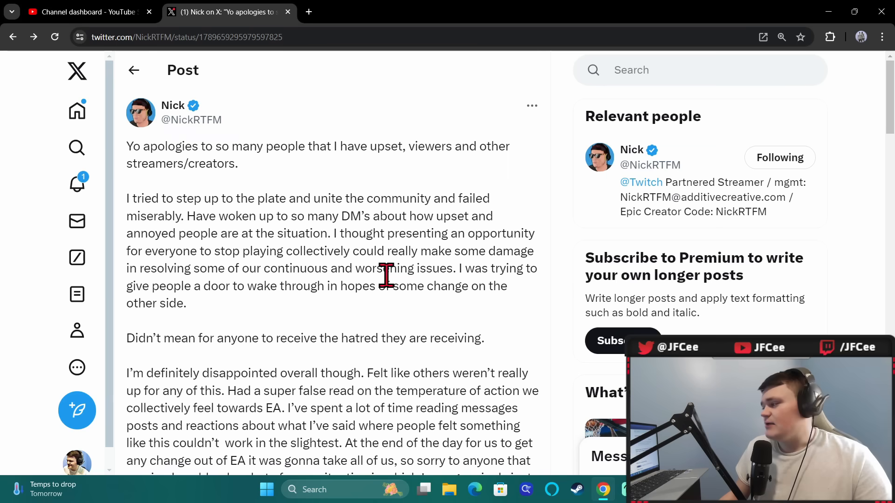
mouse_move(272, 308)
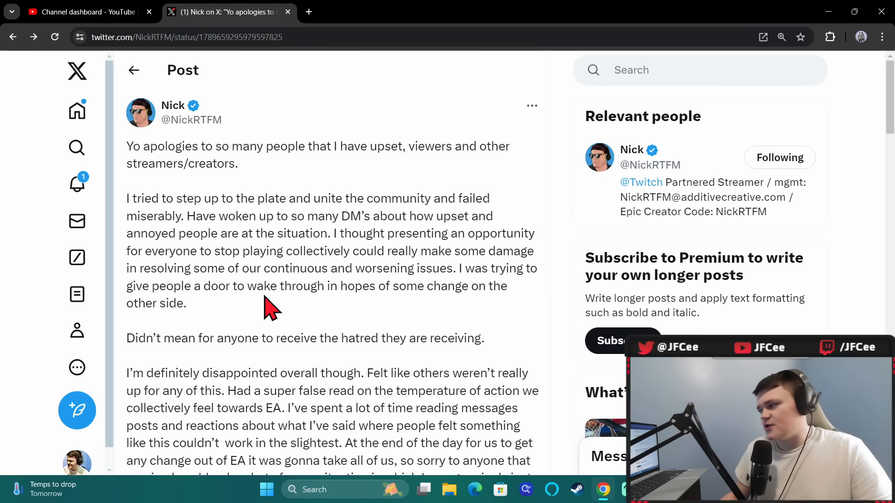
mouse_move(333, 318)
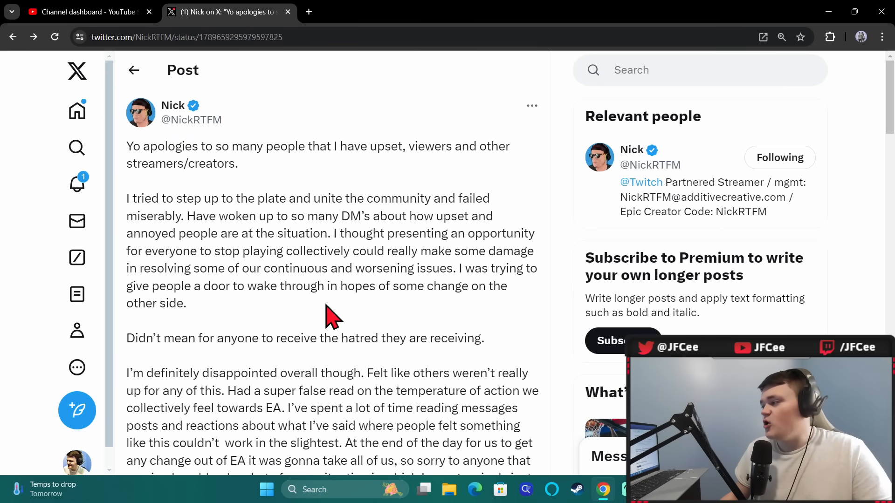
scroll("down", 3)
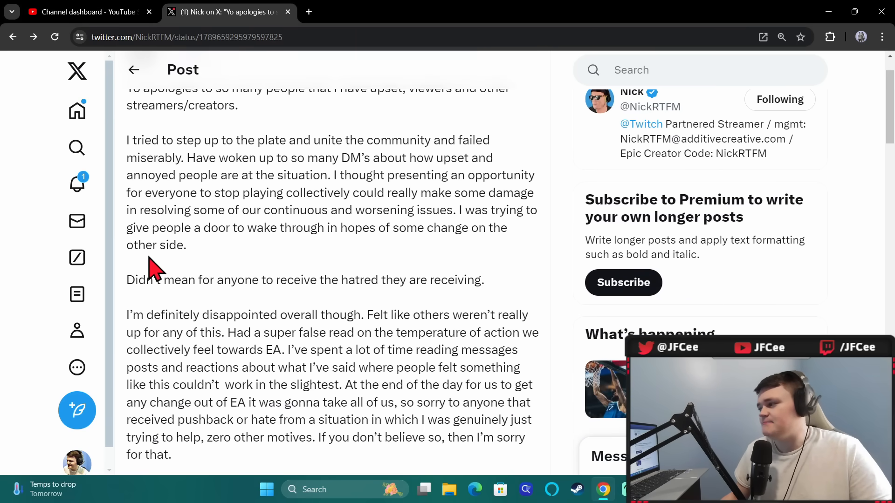
scroll("down", 3)
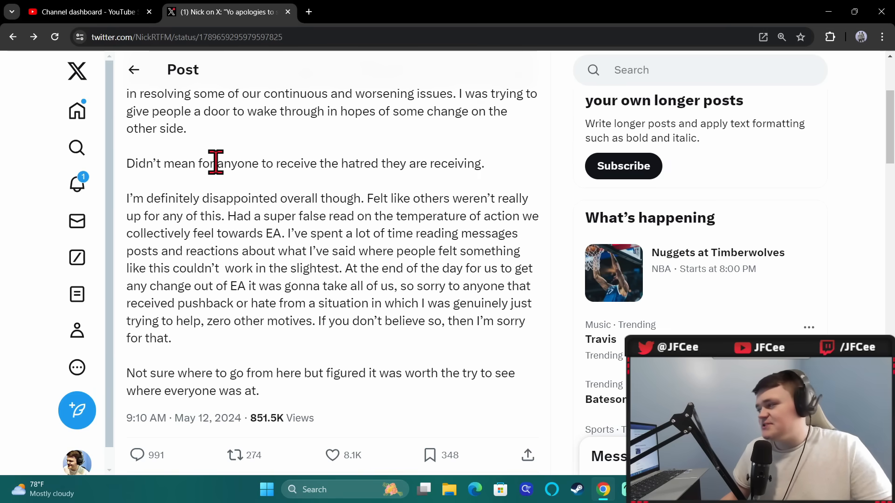
mouse_move(408, 199)
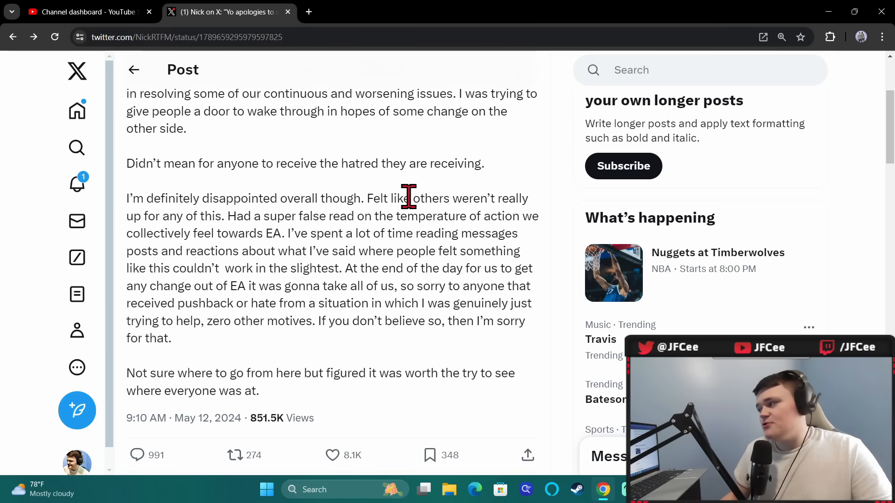
mouse_move(212, 234)
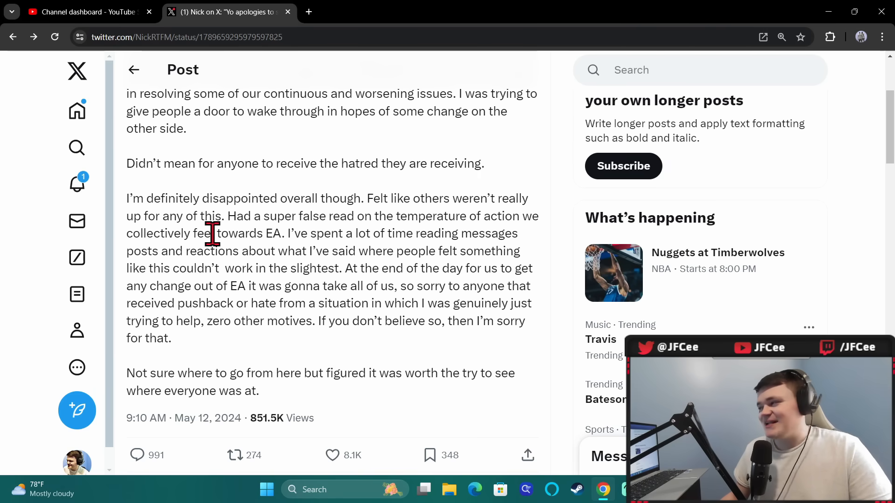
mouse_move(425, 244)
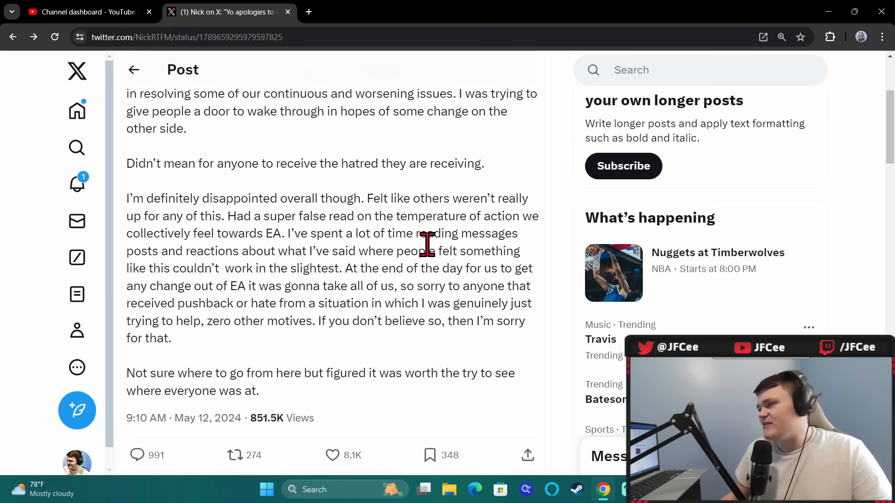
mouse_move(285, 252)
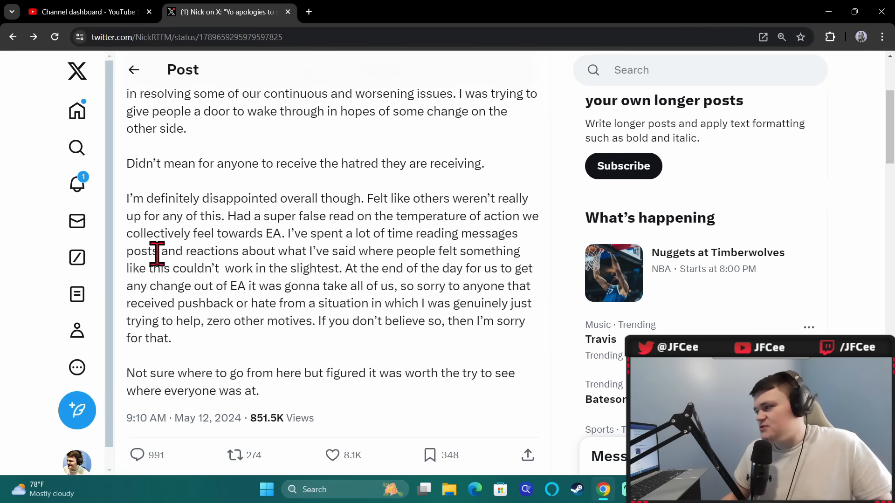
mouse_move(363, 254)
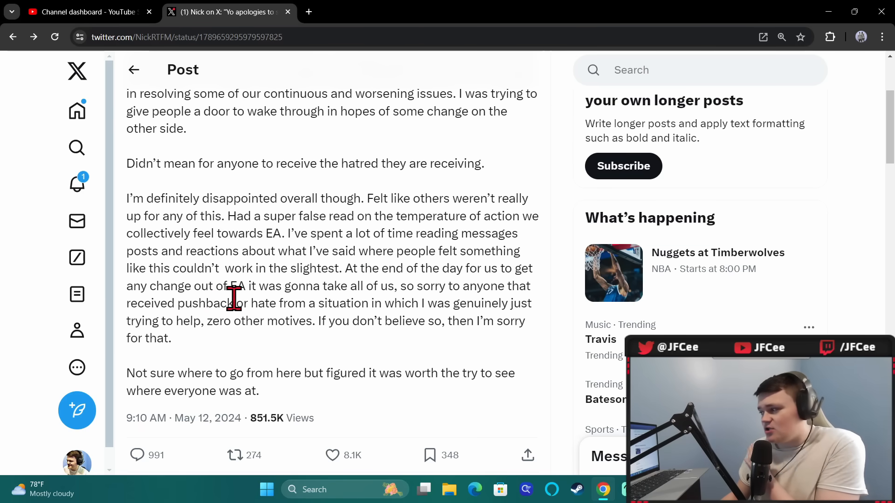
mouse_move(201, 308)
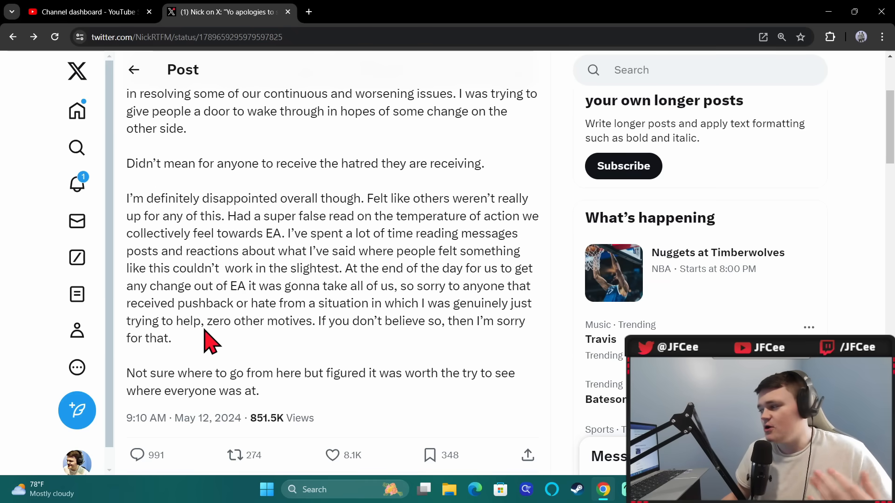
scroll("down", 3)
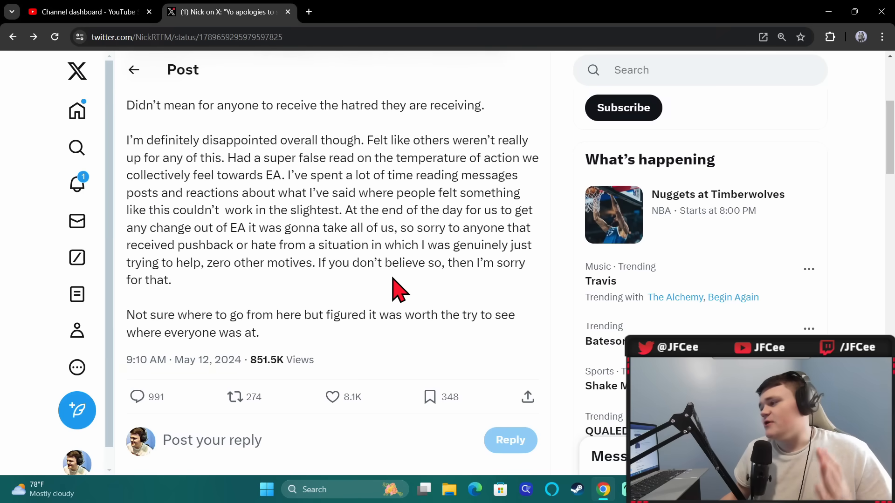
mouse_move(371, 339)
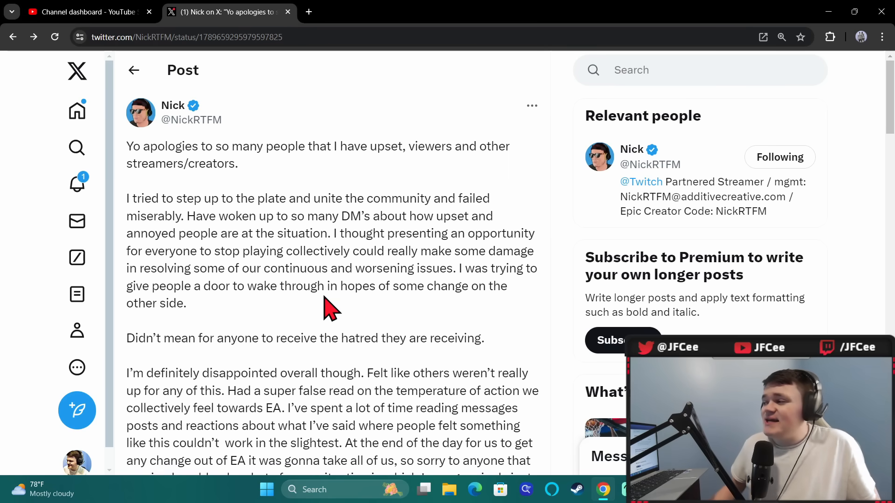
mouse_move(392, 250)
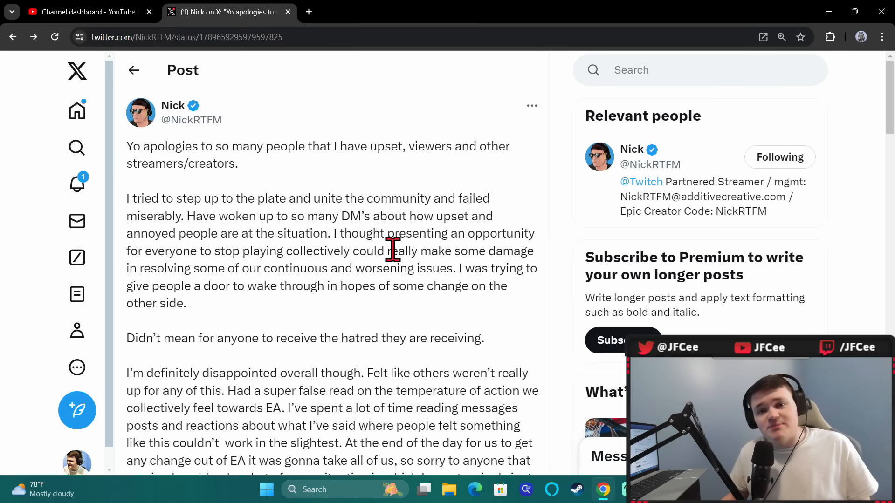
mouse_move(422, 203)
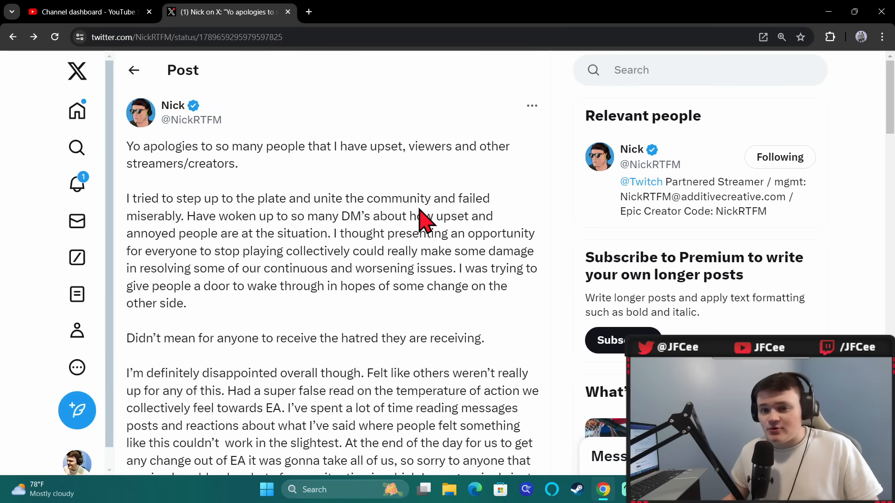
scroll("down", 3)
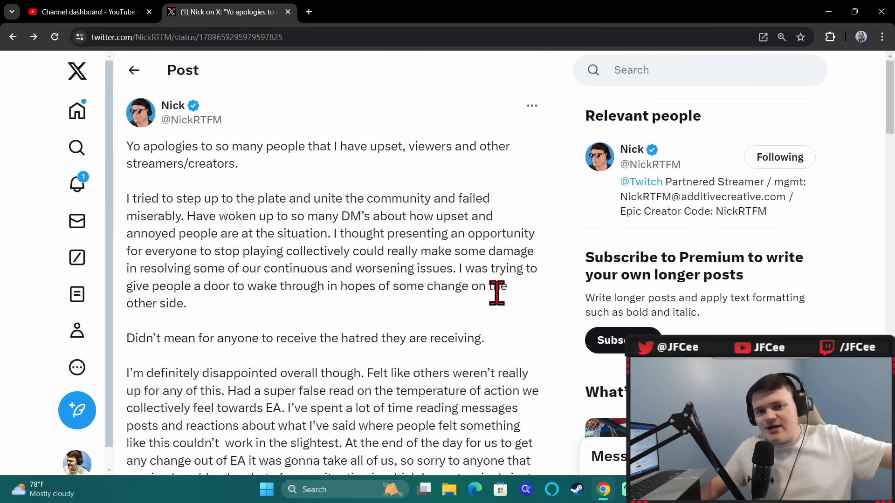
mouse_move(173, 105)
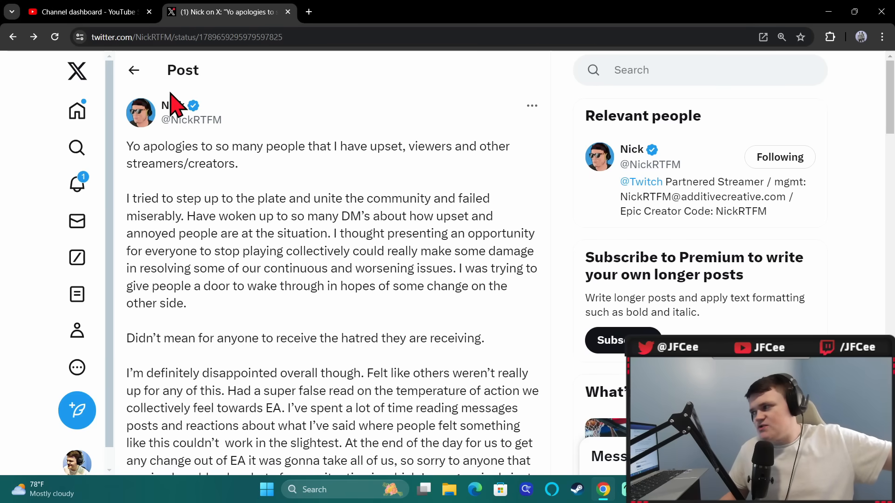
- Go back from the apology post to the creator's profile
left_click(134, 70)
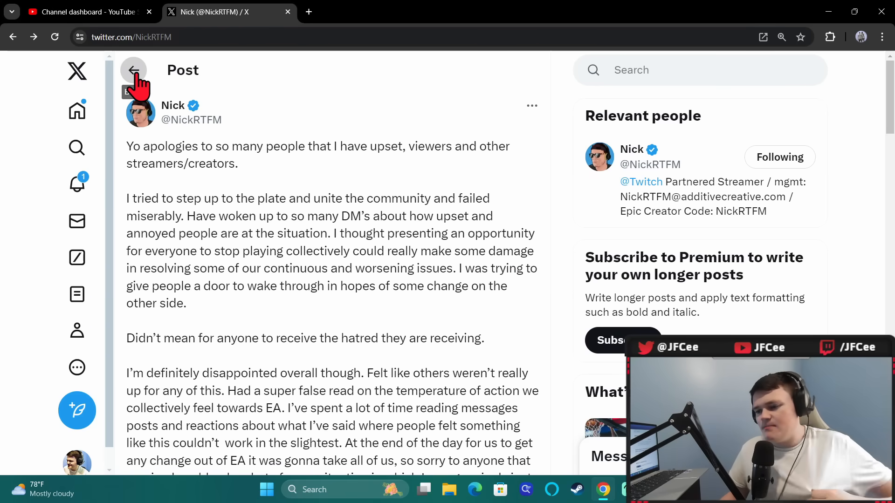
left_click(134, 70)
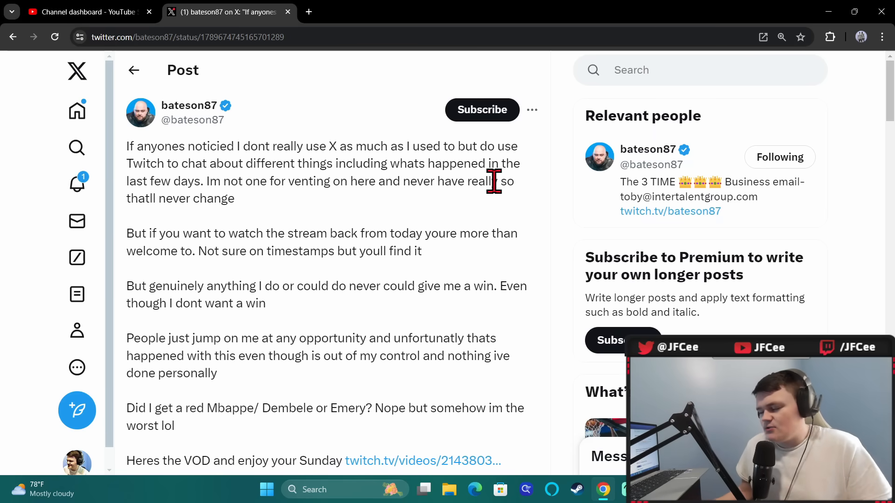
mouse_move(365, 216)
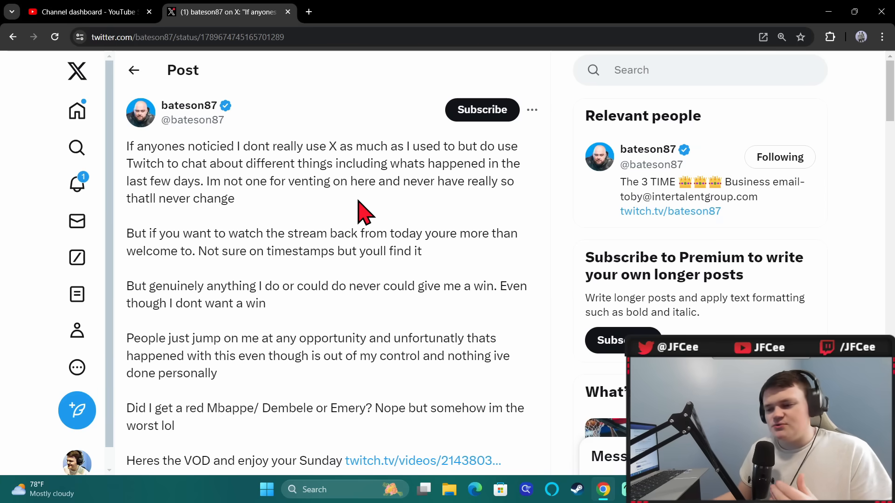
scroll("down", 3)
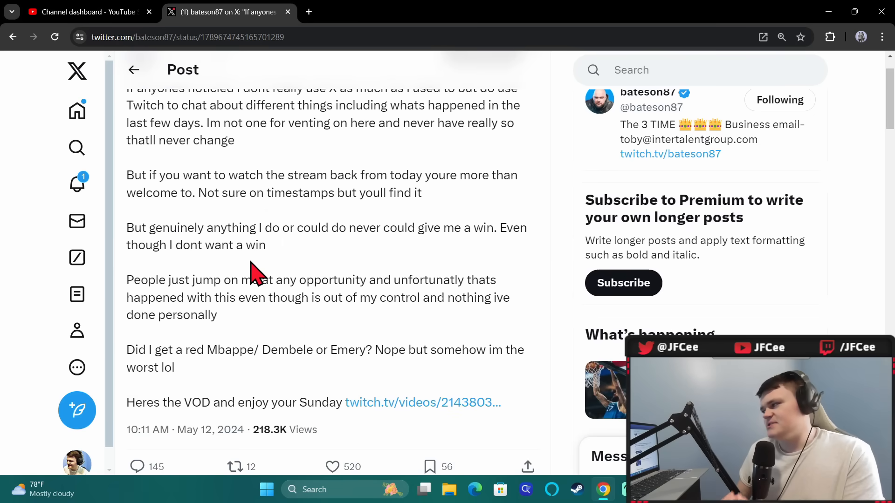
mouse_move(358, 233)
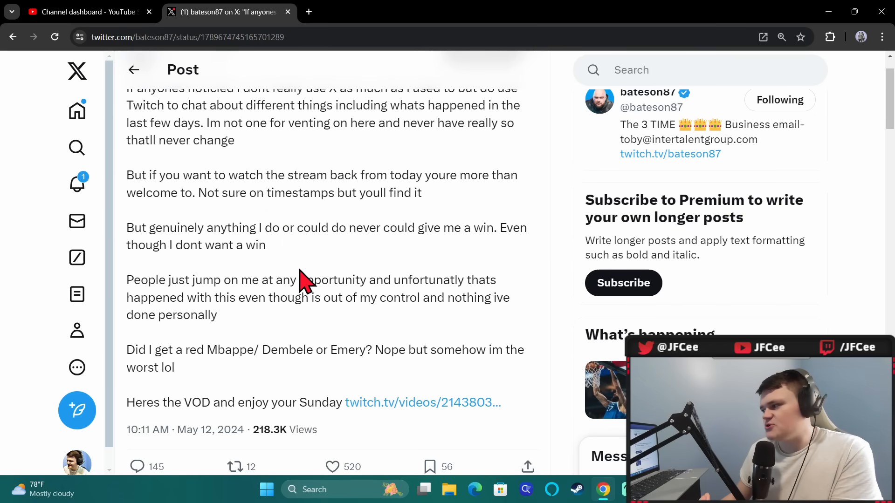
scroll("down", 3)
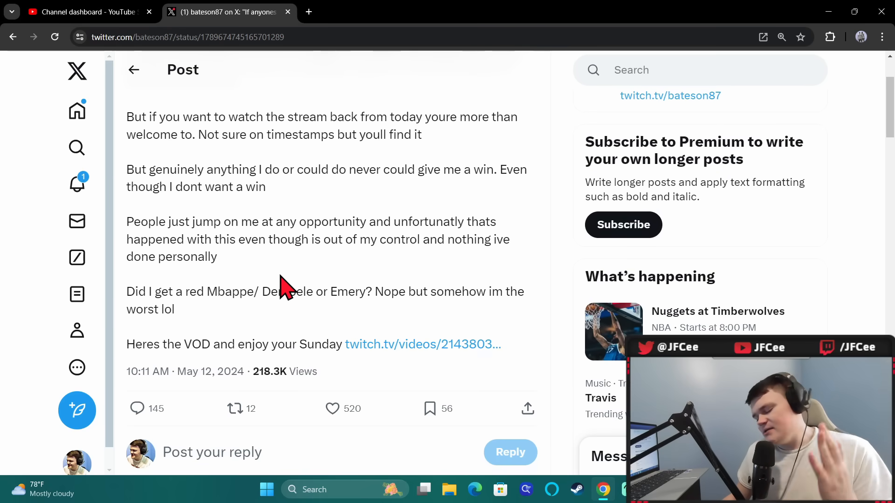
mouse_move(291, 265)
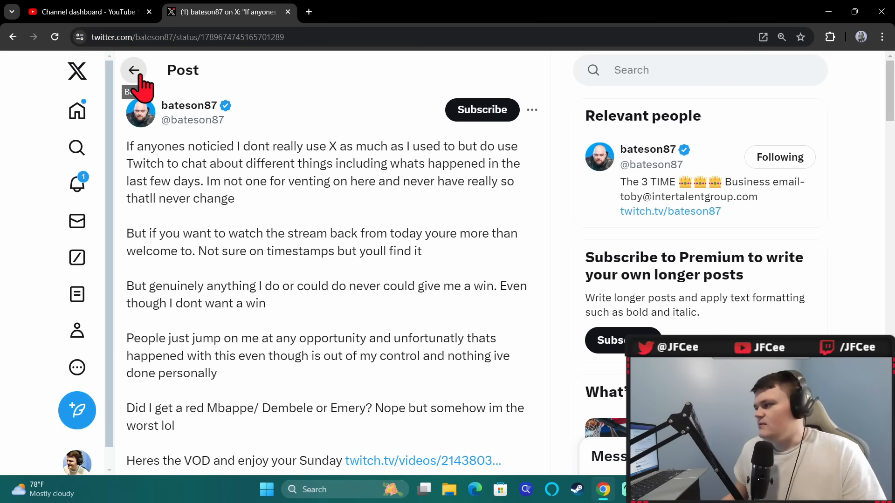
- Return to the profile timeline and open the quoted post's replies thread
left_click(134, 69)
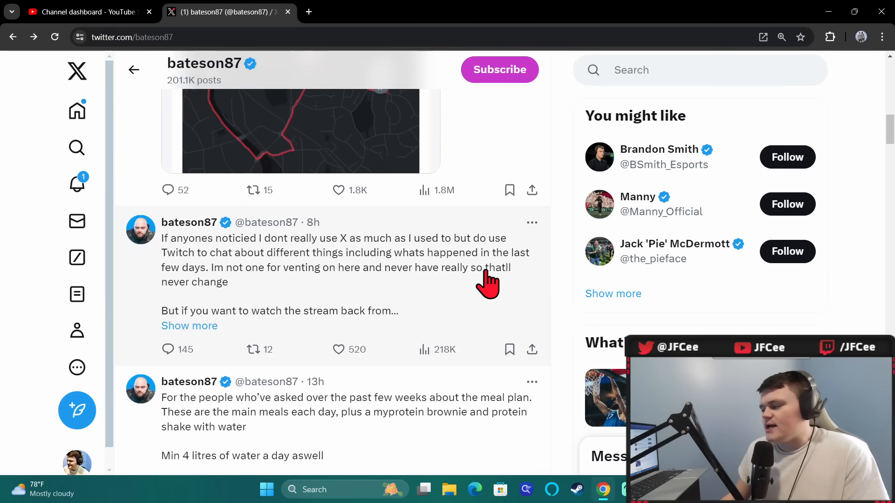
mouse_move(562, 286)
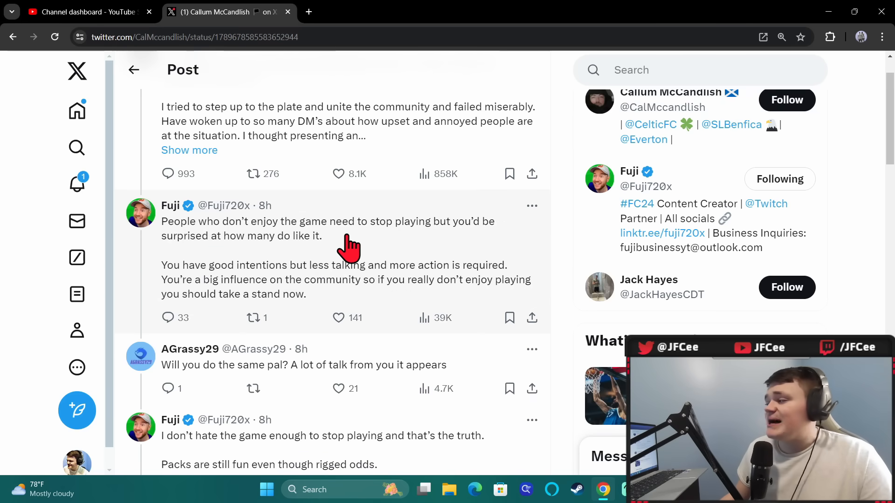
mouse_move(188, 252)
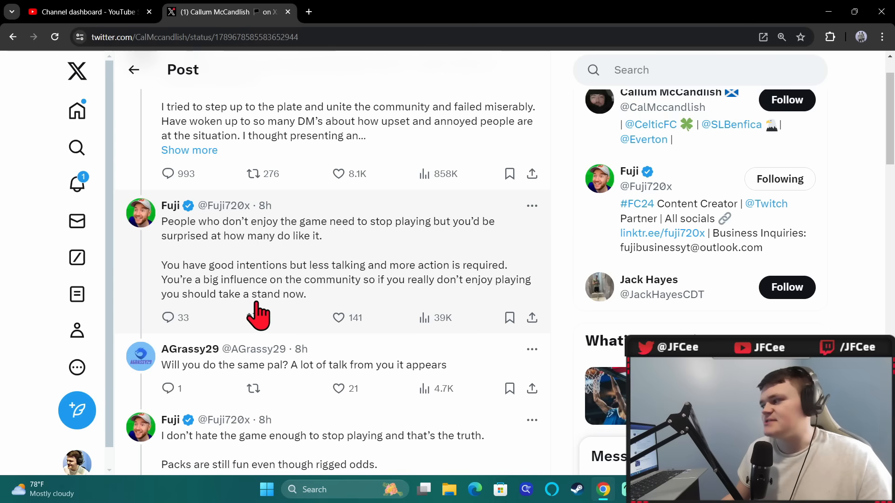
left_click(253, 318)
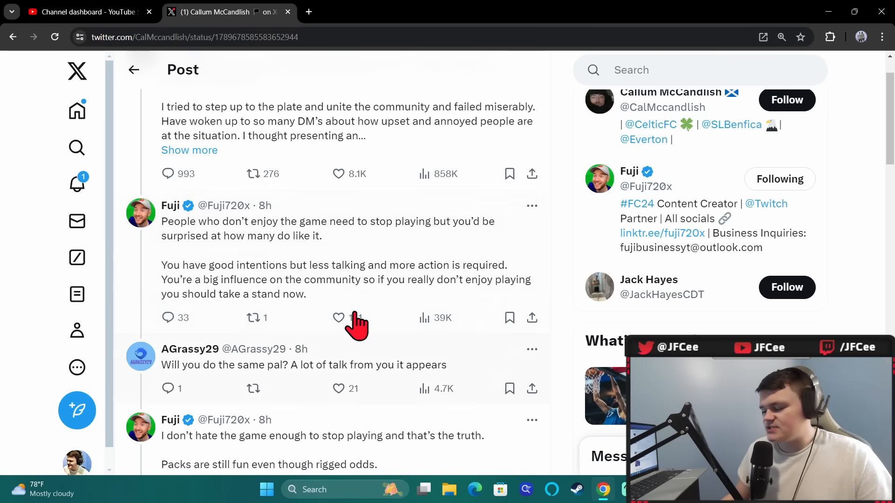
left_click(337, 317)
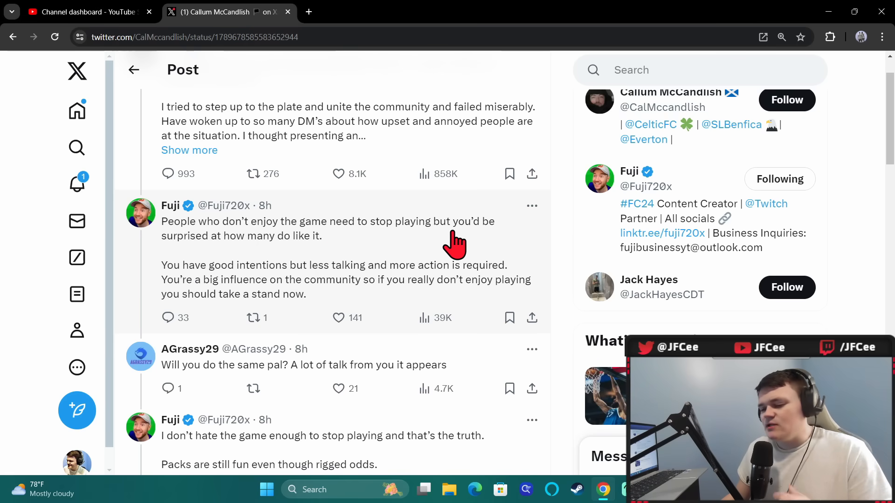
mouse_move(568, 251)
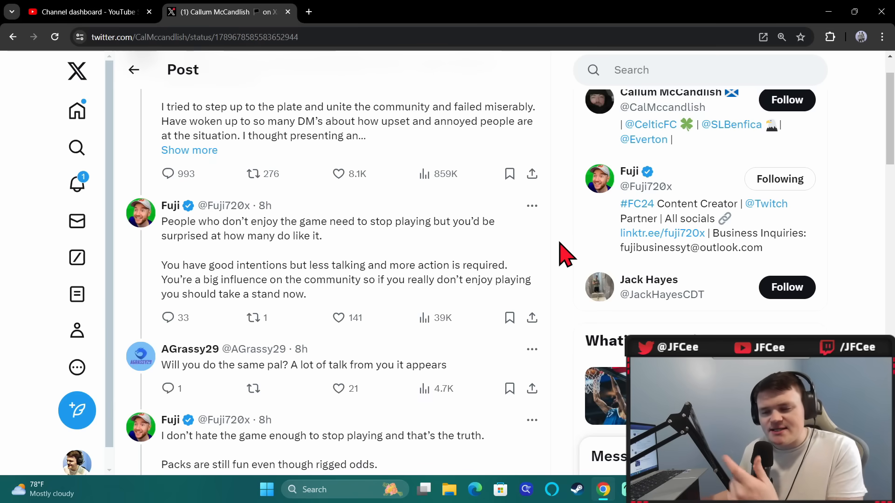
scroll("down", 3)
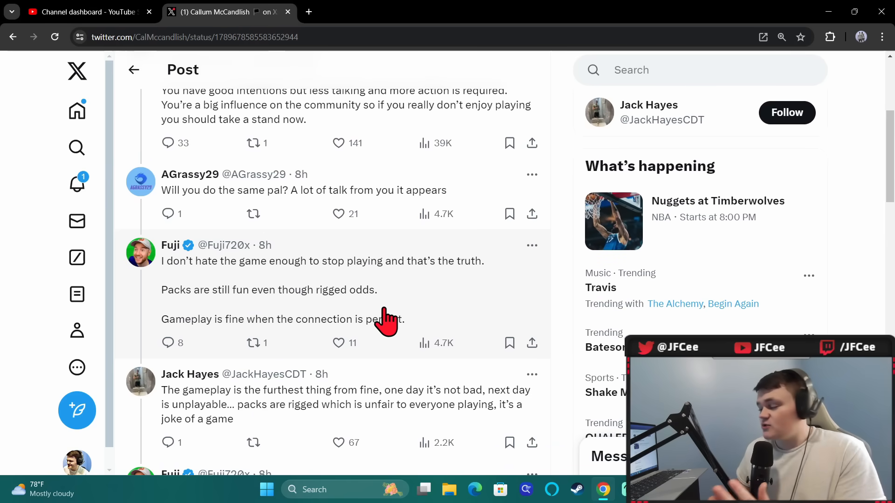
mouse_move(571, 288)
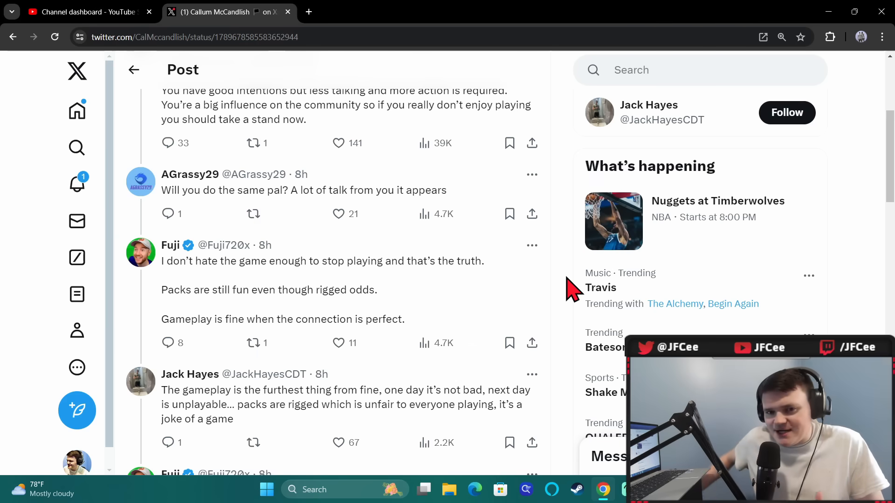
- Reopen the creator's apology post and scroll down through it
left_click(169, 245)
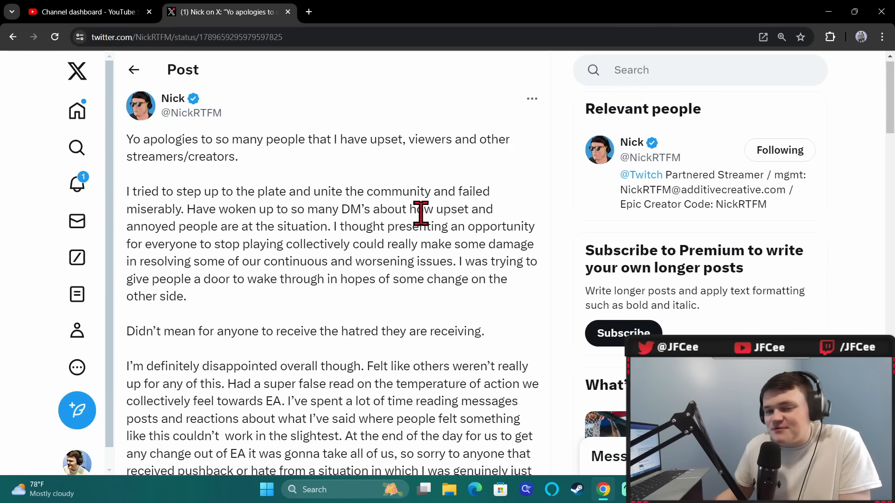
scroll("down", 3)
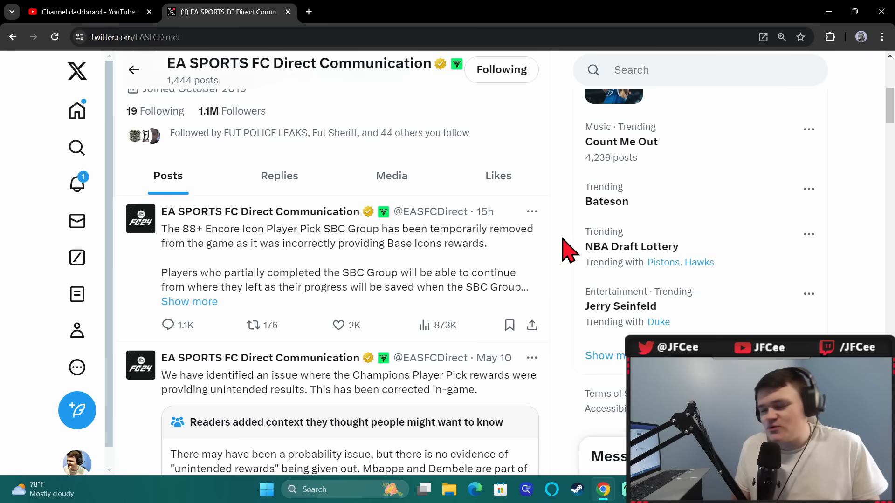
mouse_move(562, 255)
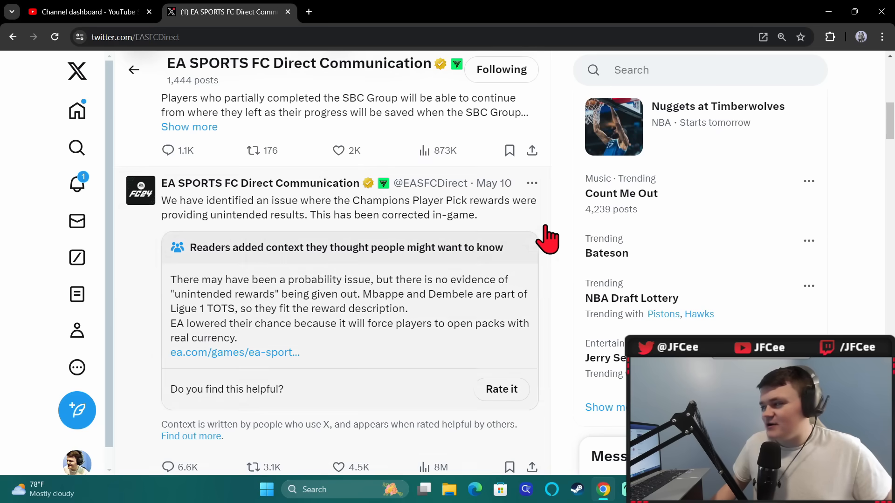
mouse_move(569, 229)
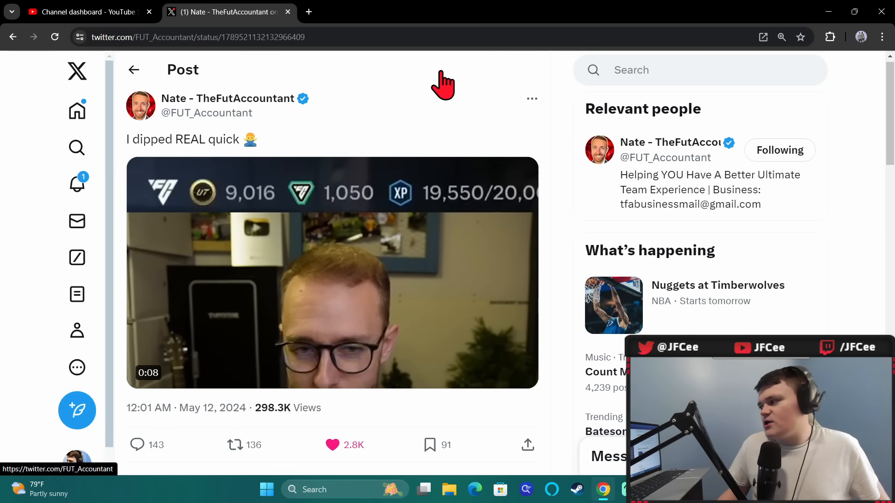
left_click(333, 272)
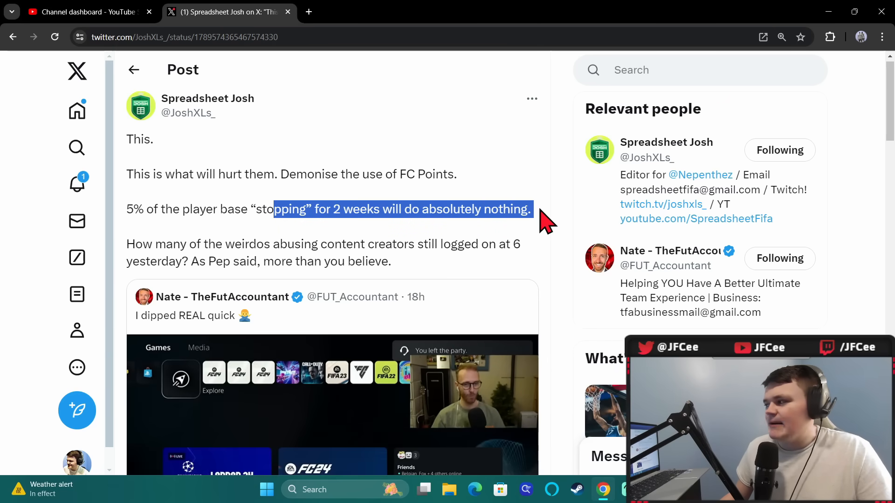
- Scroll through Spreadsheet Josh's post and the quoted Nate - TheFutAccountant tweet
scroll("down", 3)
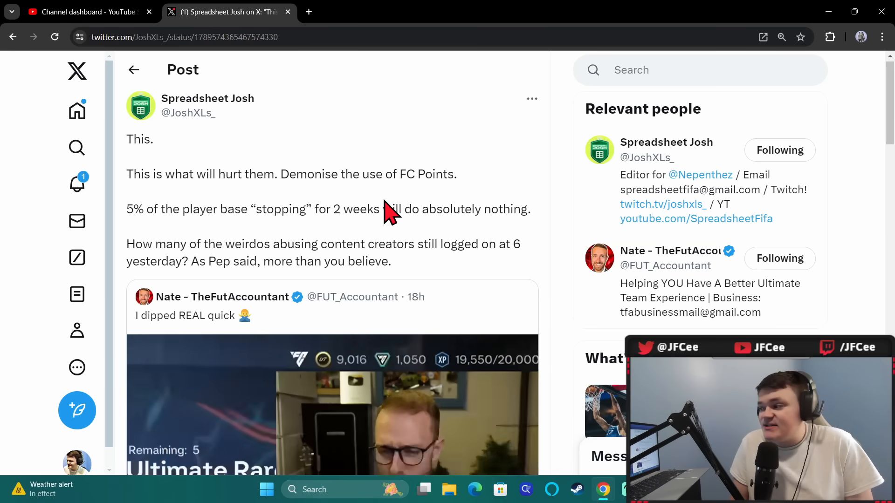
scroll("down", 3)
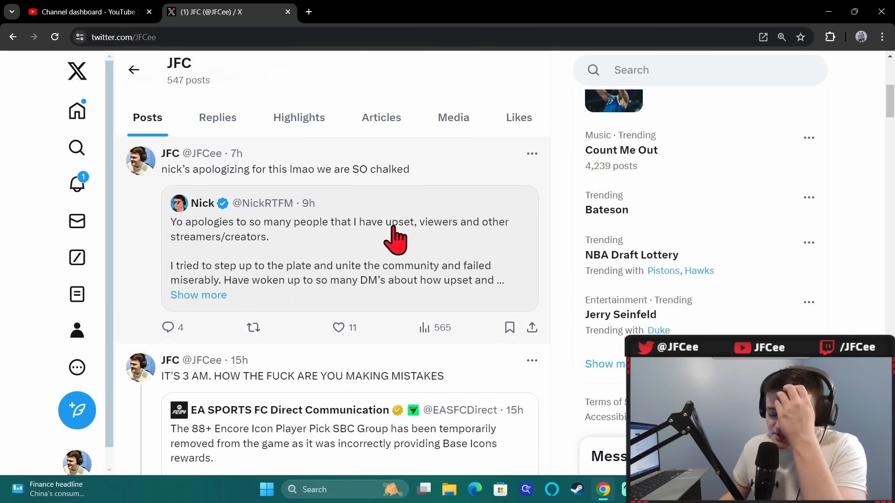
- Scroll JFC's posts to the February 1st, 2024 post and enlarge its EA statement image
scroll("down", 3)
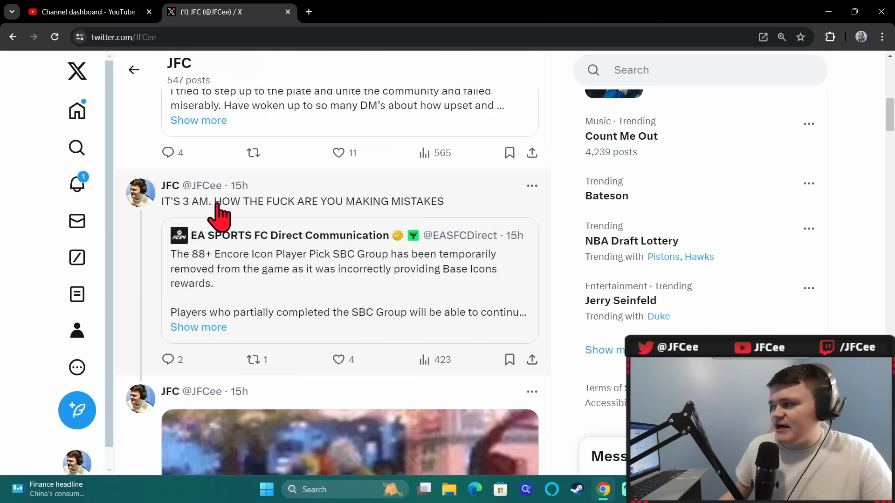
mouse_move(562, 237)
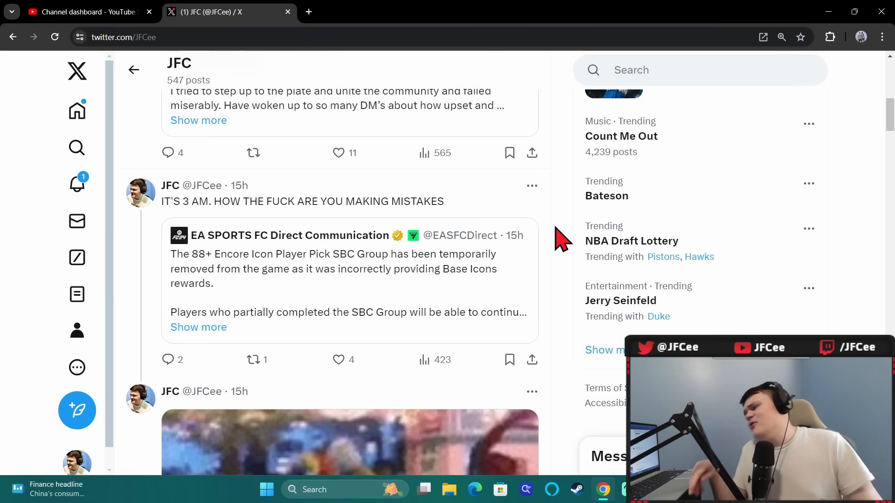
scroll("down", 3)
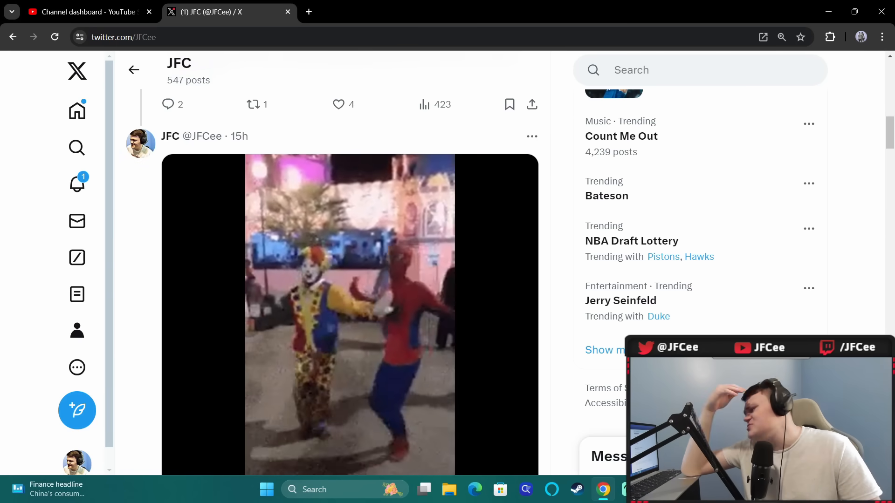
scroll("down", 3)
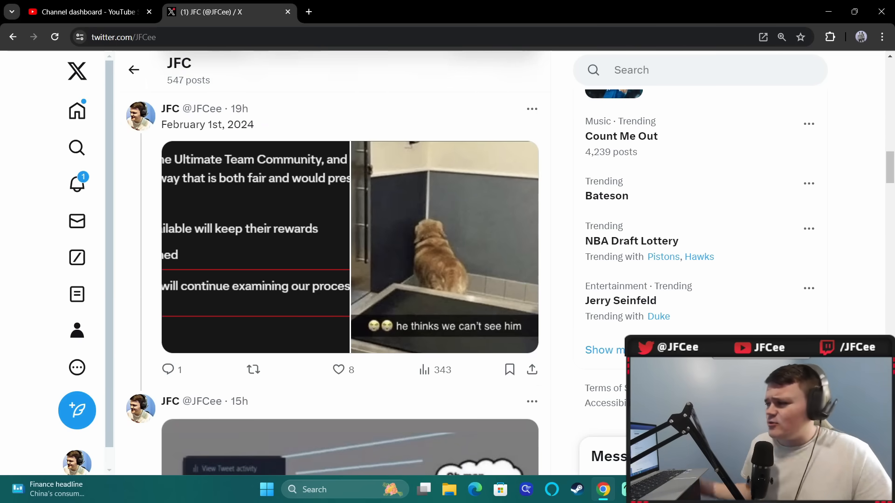
left_click(256, 246)
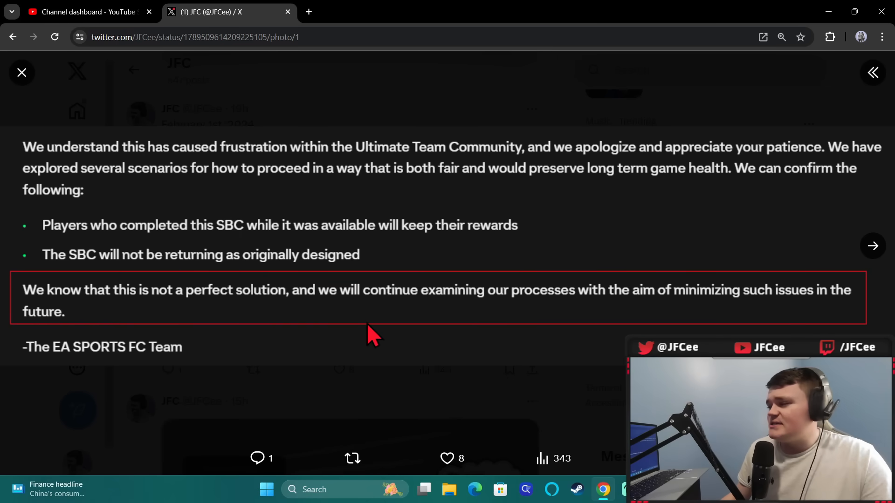
mouse_move(727, 306)
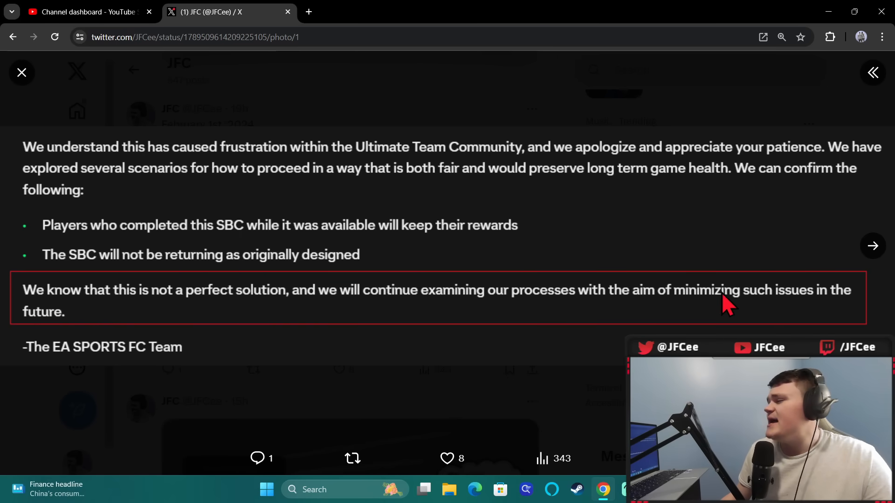
mouse_move(825, 282)
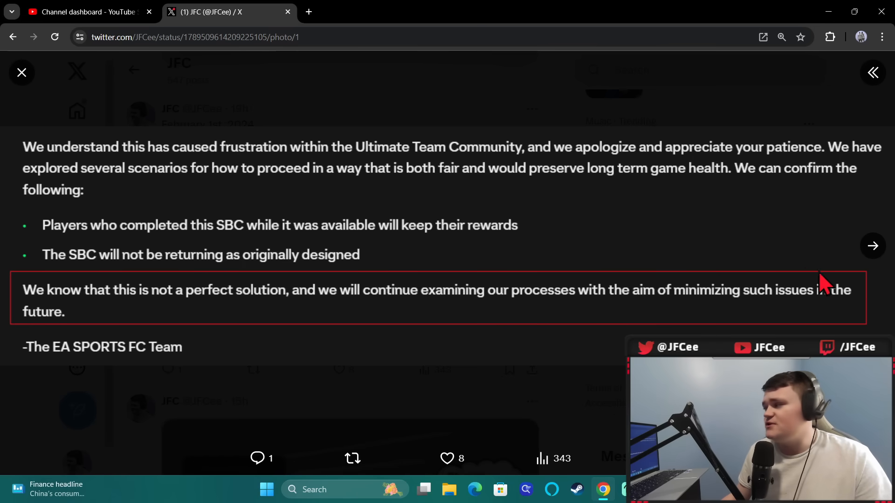
- Close the enlarged EA SPORTS FC Team statement image
left_click(872, 246)
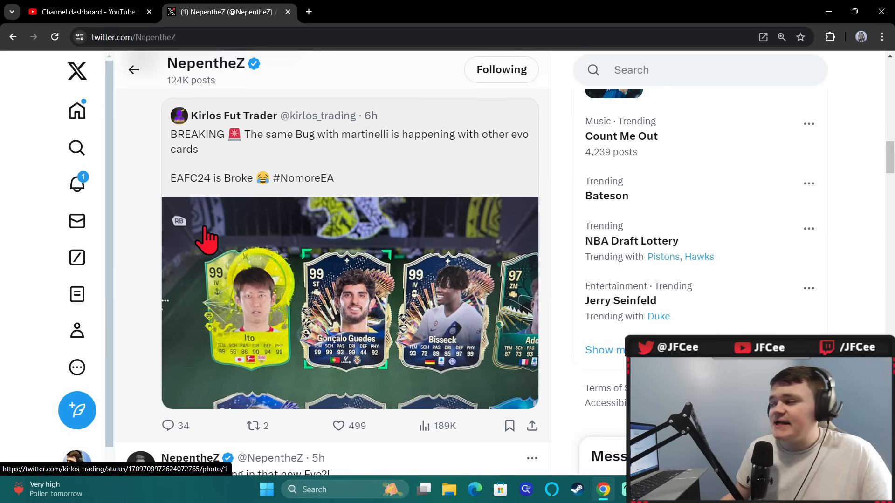
- Open NepentheZ's profile and scroll to his quote of Kirlos Fut Trader's evo-card post
left_click(338, 426)
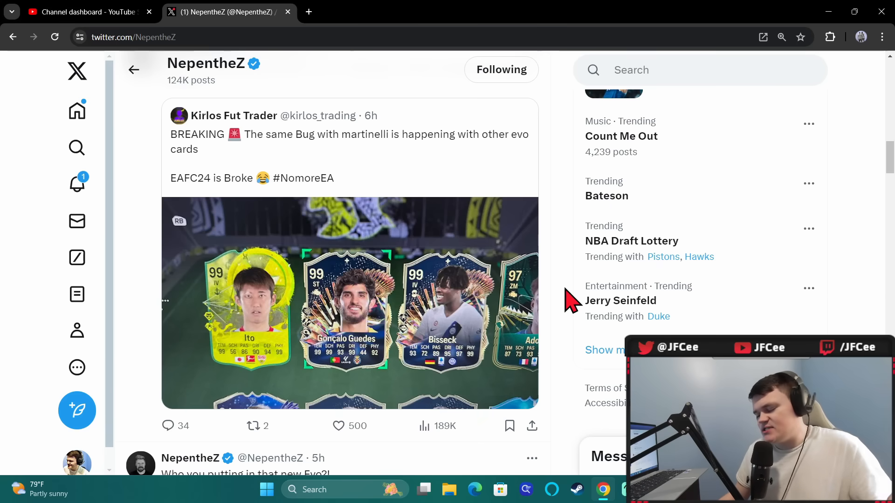
mouse_move(465, 294)
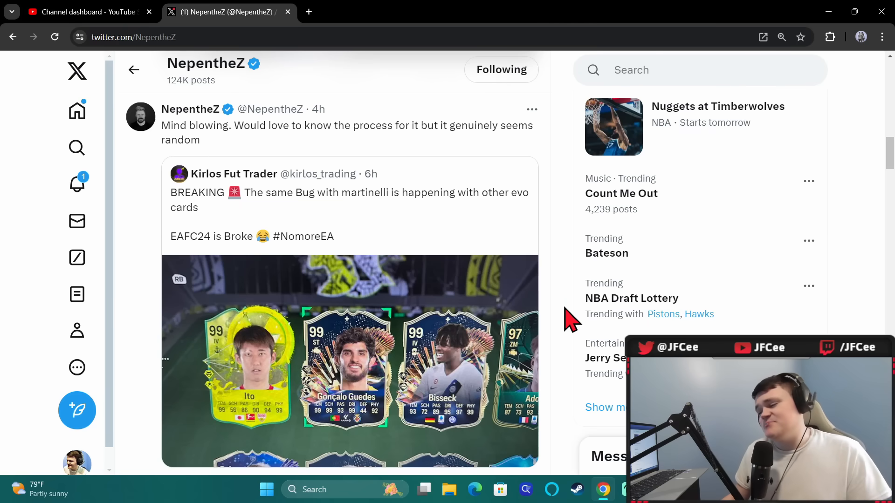
scroll("down", 3)
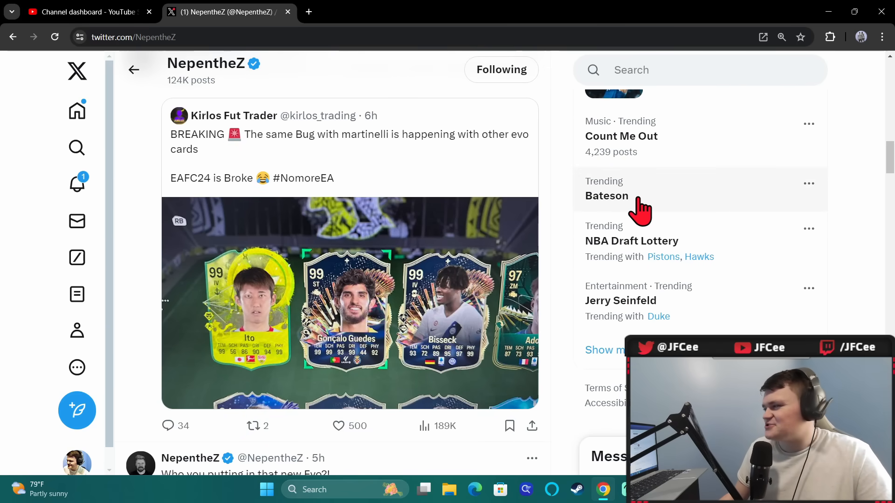
- Open the Bateson trend and skim bateson87's full-screen video of hostile replies
left_click(607, 196)
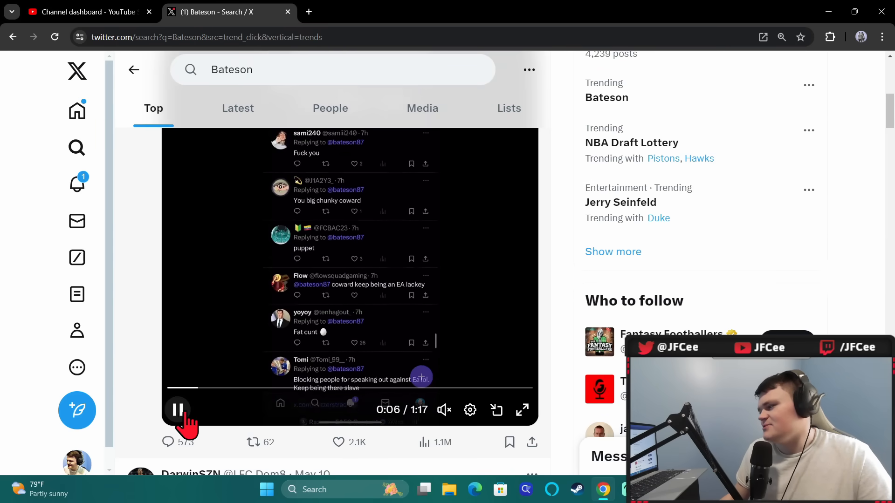
left_click(521, 409)
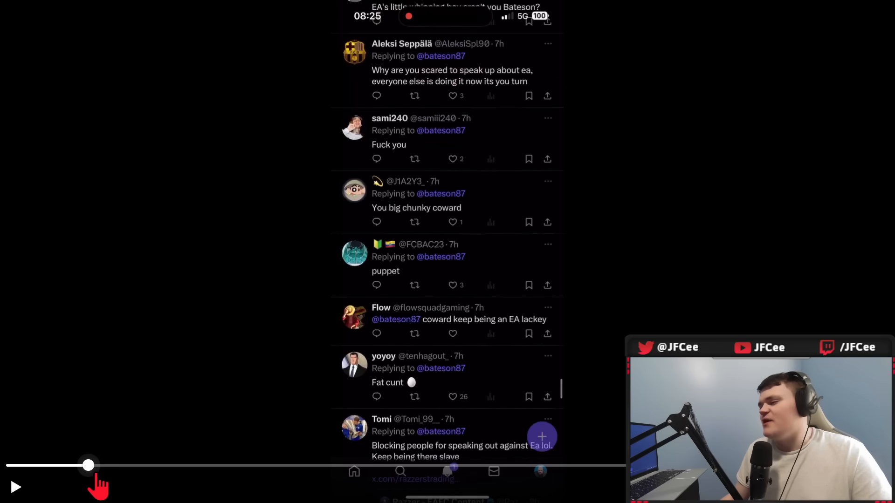
left_click_drag(89, 465, 291, 465)
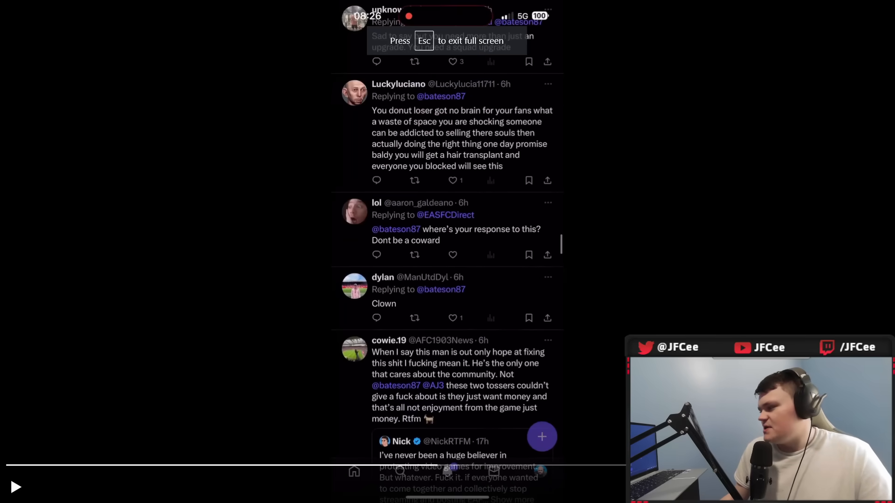
key("Escape")
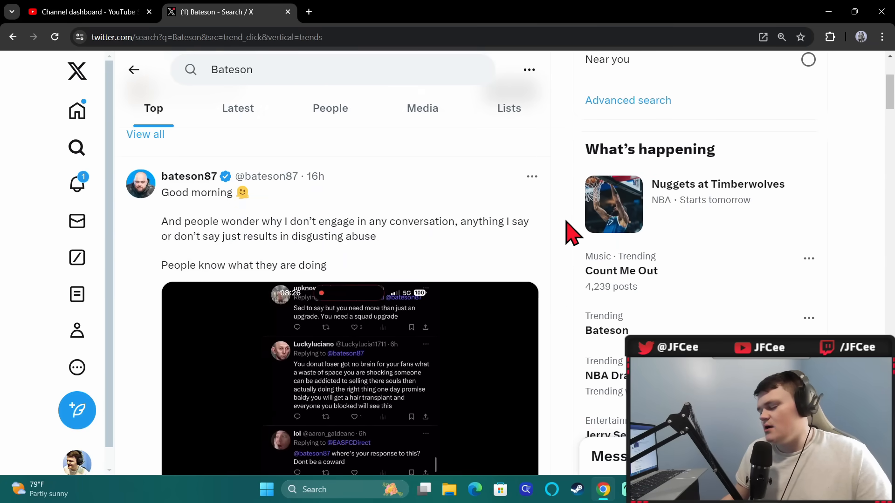
scroll("down", 3)
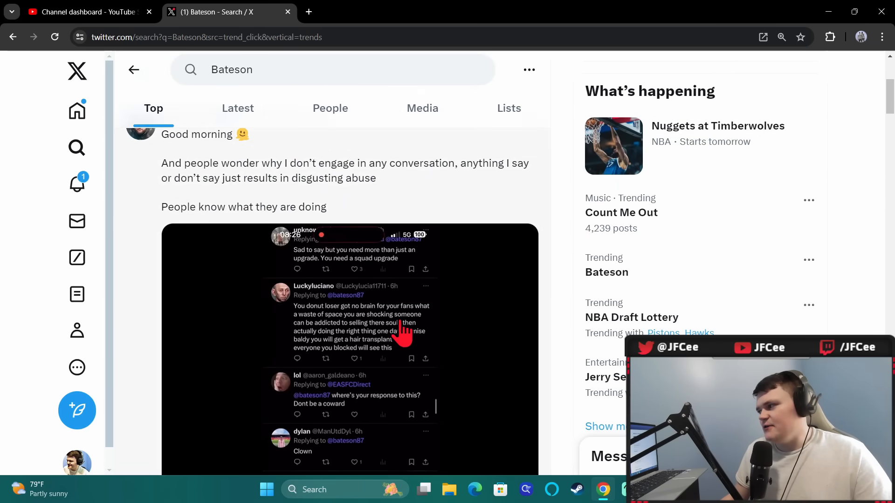
scroll("down", 3)
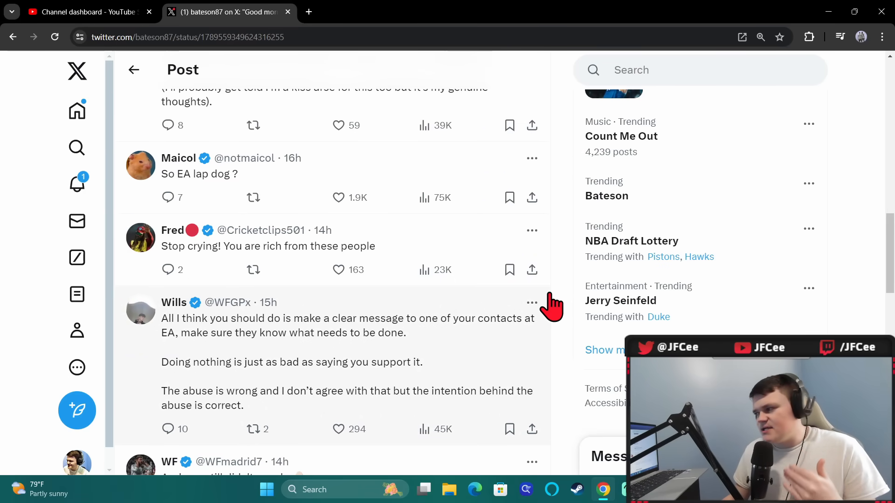
left_click(607, 196)
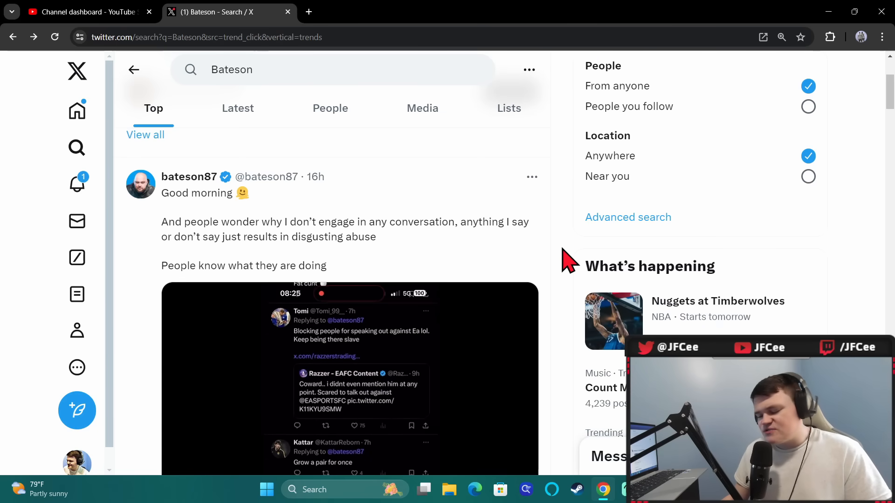